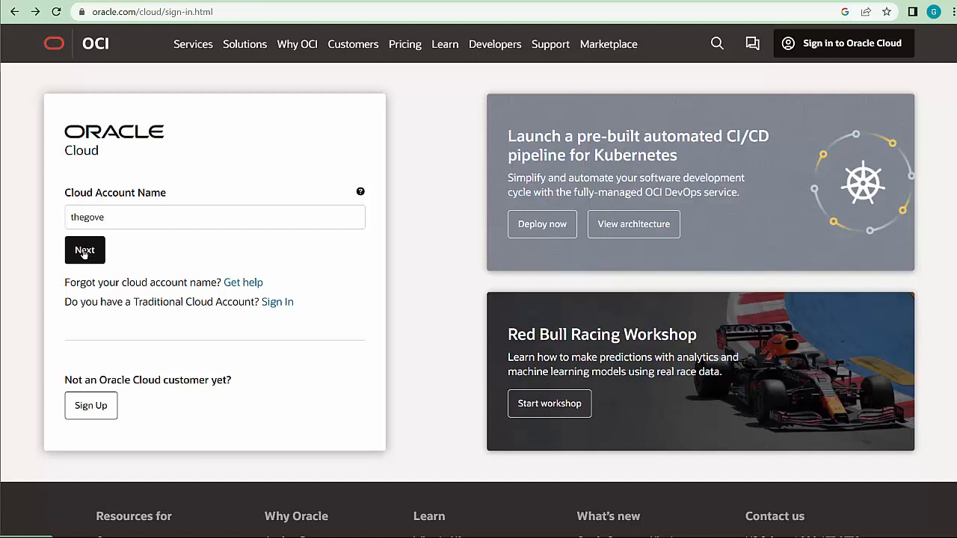
Sign in to the Oracle Cloud account using the saved credentials.
left_click(85, 250)
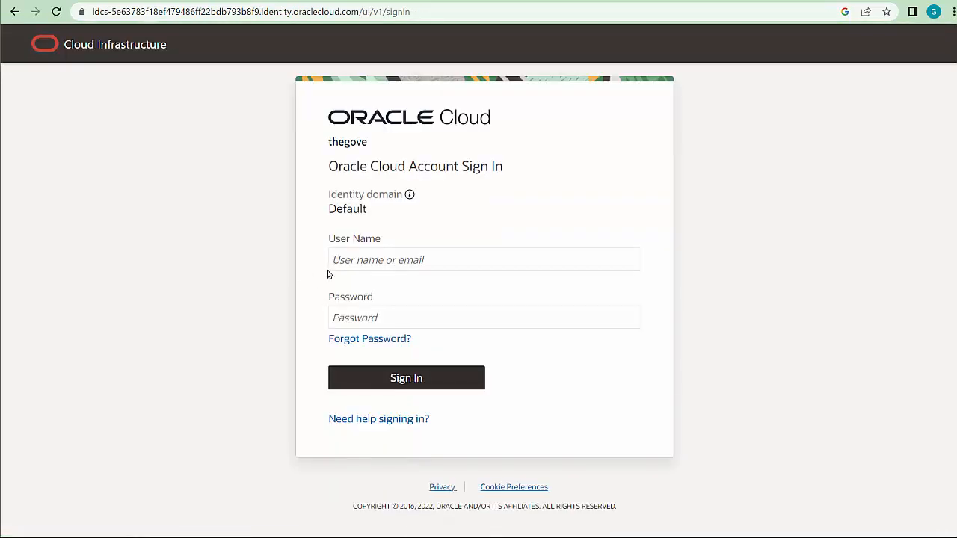
left_click(484, 260)
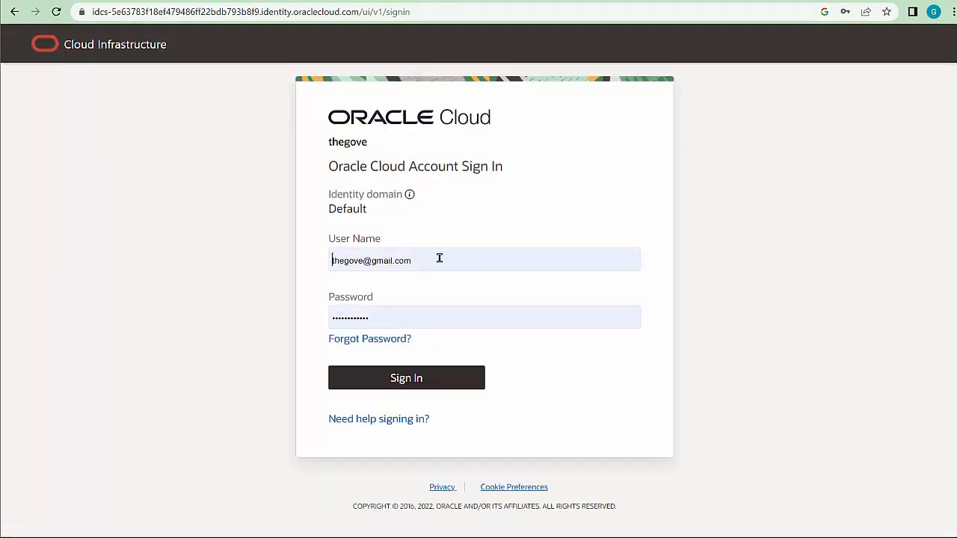
left_click(407, 377)
type("autonomous")
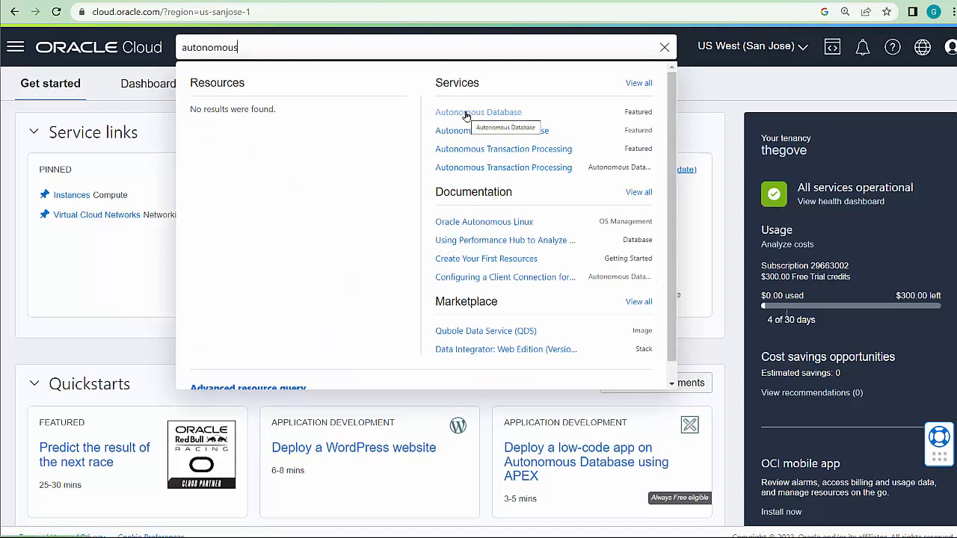
From Autonomous Database search results, open the transaction-processing-db details page.
left_click(478, 111)
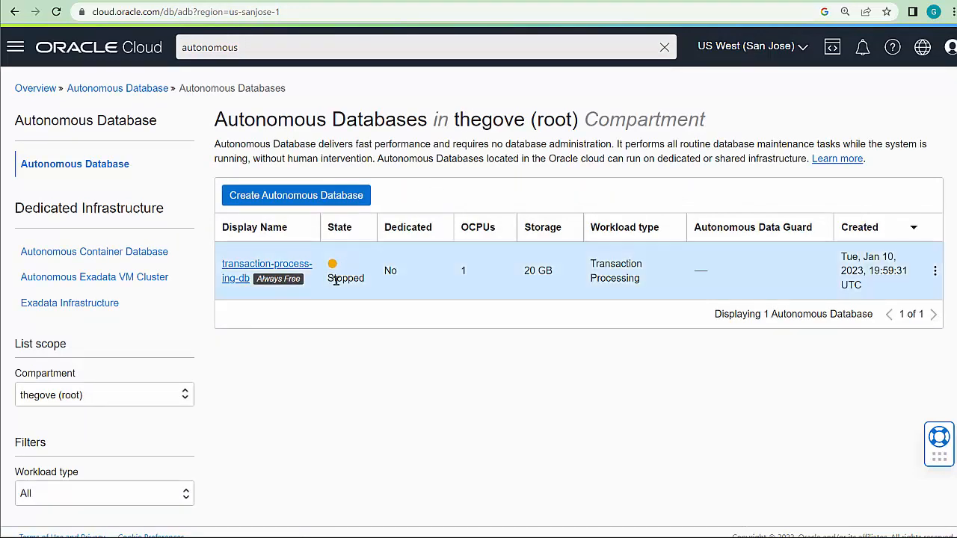
mouse_move(337, 269)
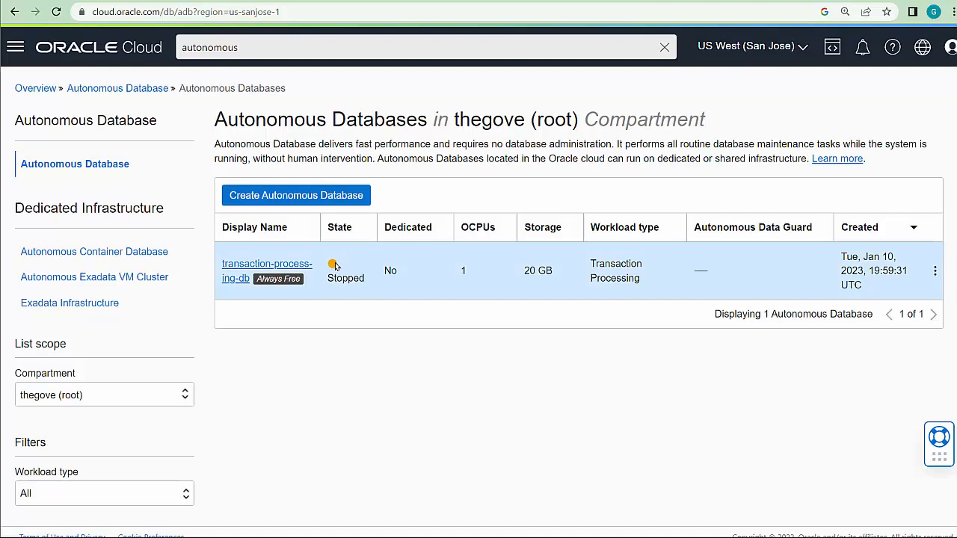
mouse_move(232, 271)
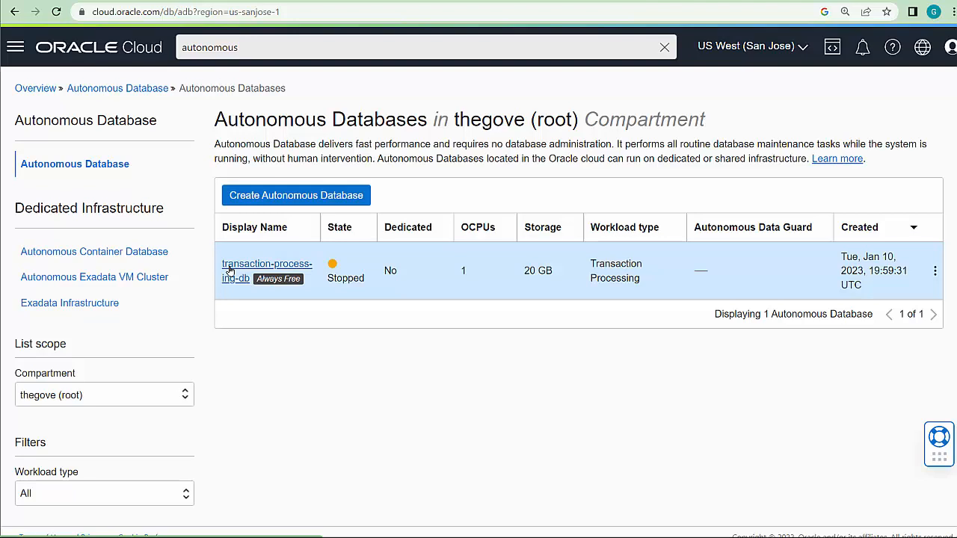
left_click(266, 264)
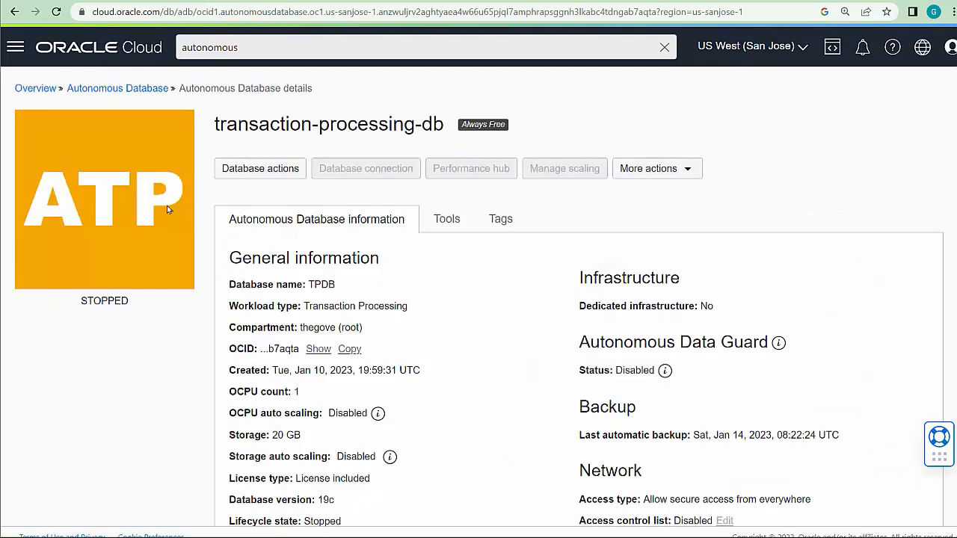
mouse_move(547, 190)
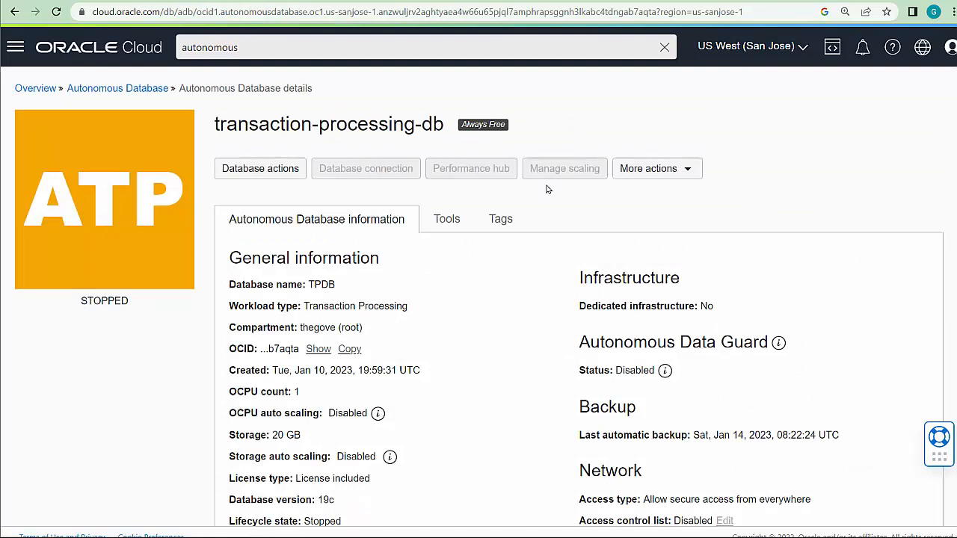
Start transaction-processing-db from More actions and confirm the start.
left_click(652, 168)
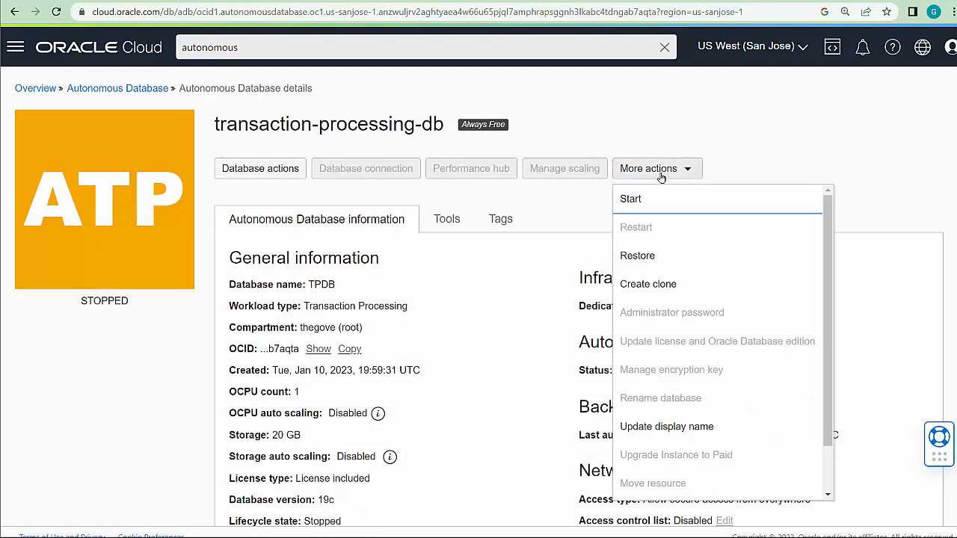
left_click(631, 199)
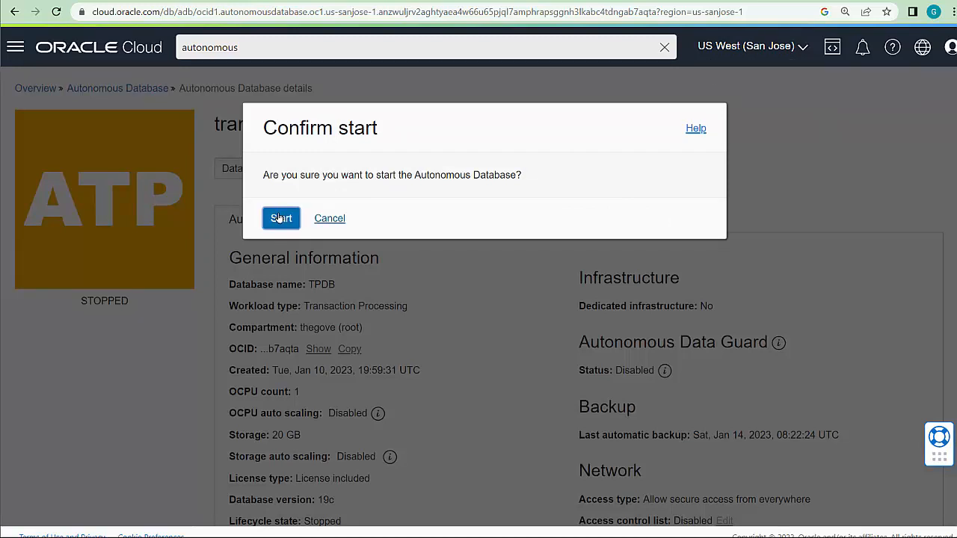
left_click(280, 217)
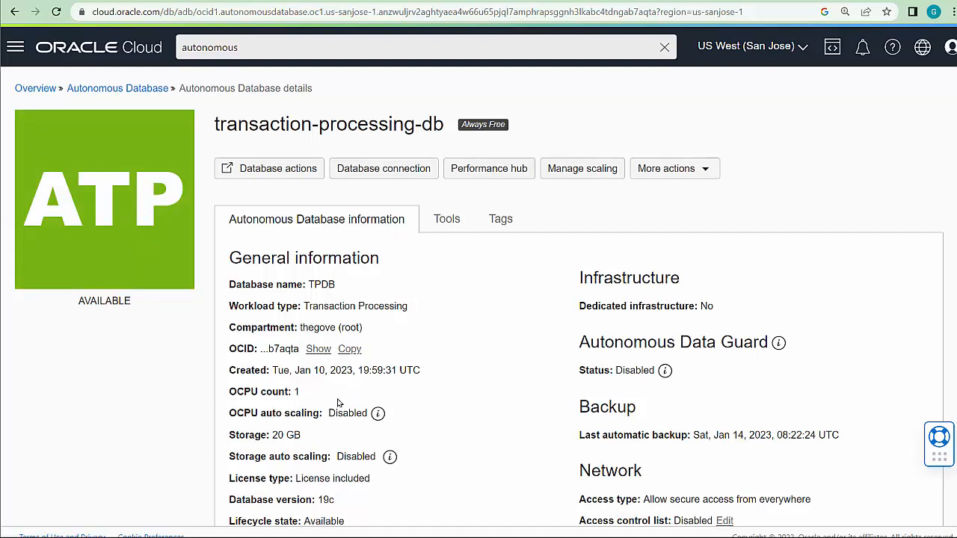
mouse_move(115, 313)
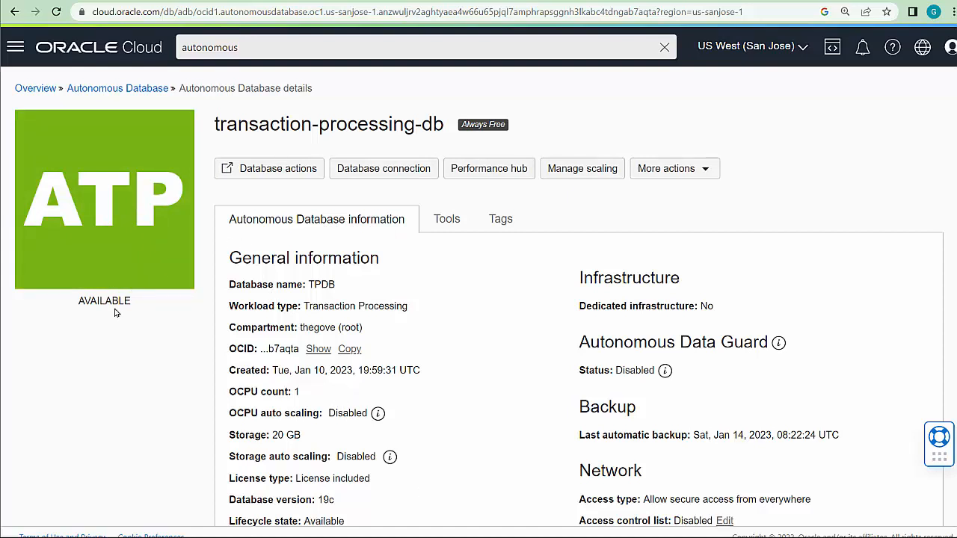
Open the SQL worksheet and run 'show user' to confirm the ADMIN session.
left_click(269, 168)
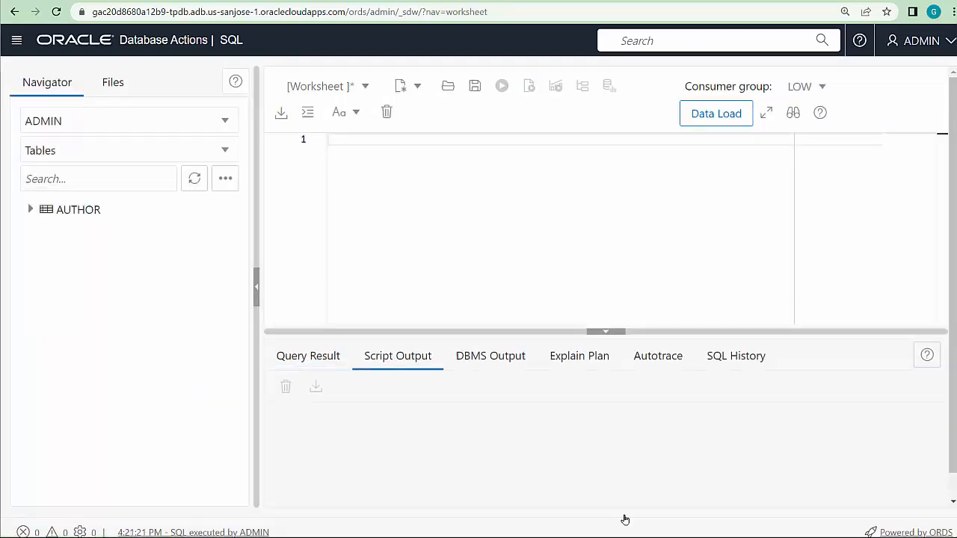
type("show user")
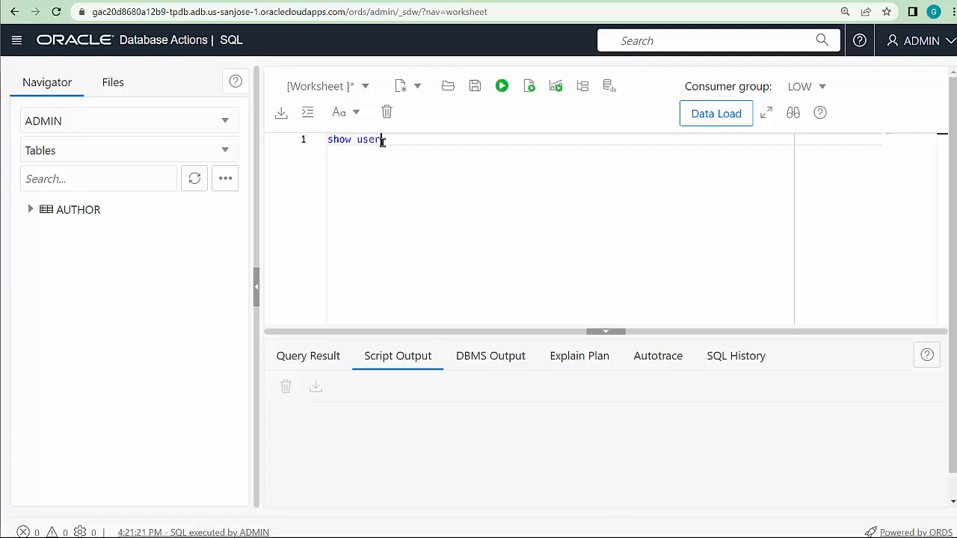
left_click(501, 85)
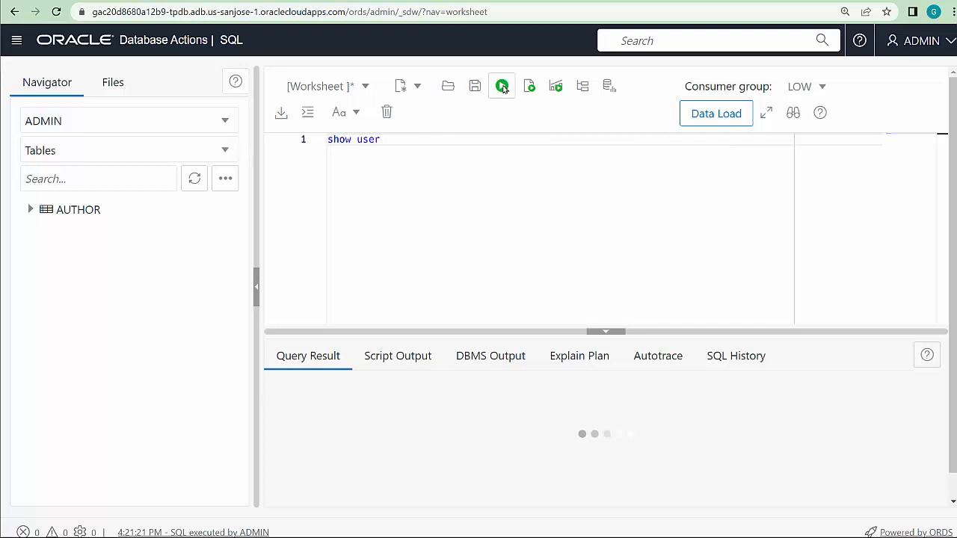
left_click(501, 86)
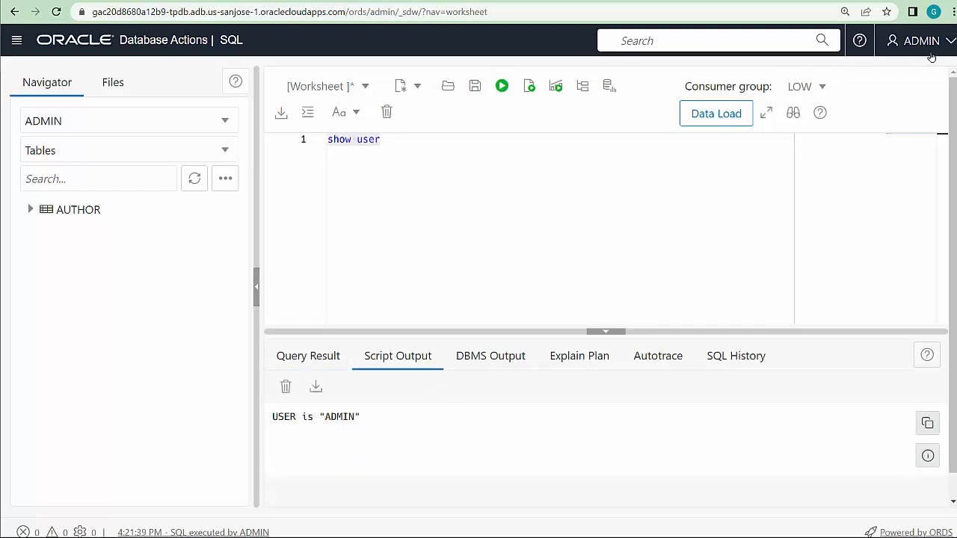
mouse_move(931, 53)
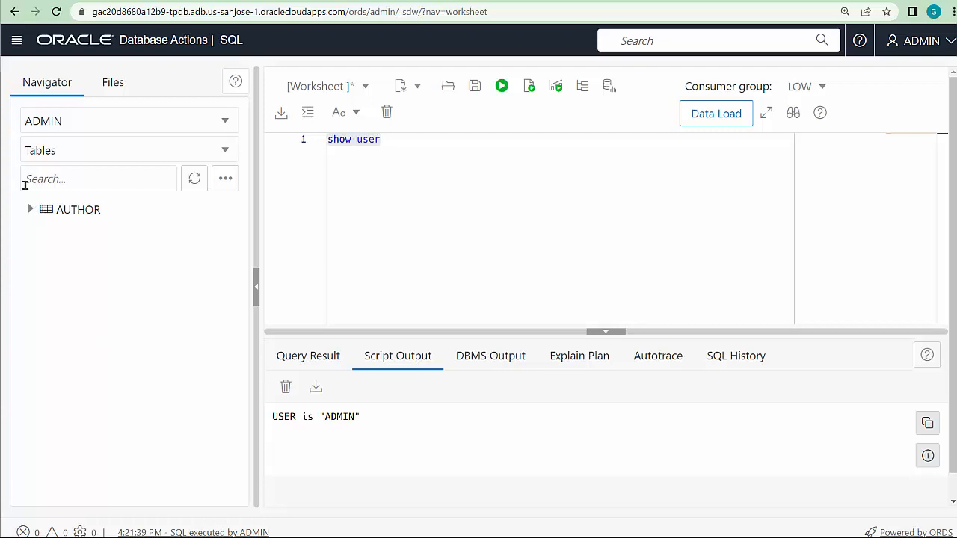
Go to Administration > Database Users and open the Create User form.
left_click(16, 40)
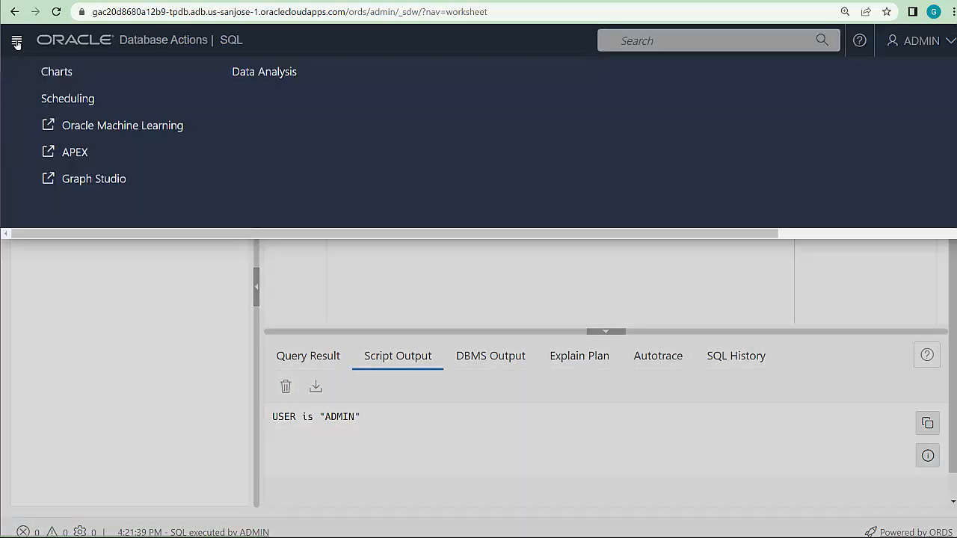
left_click(16, 40)
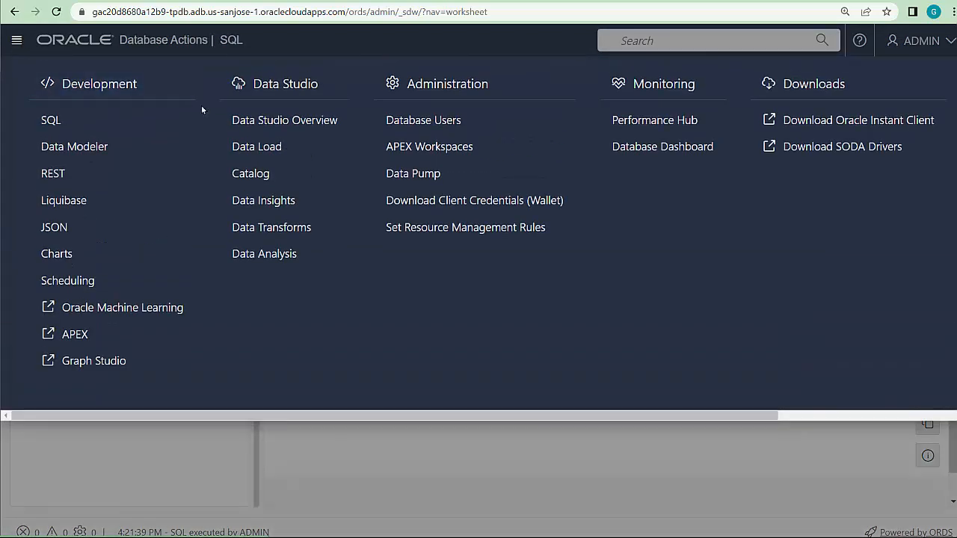
left_click(422, 120)
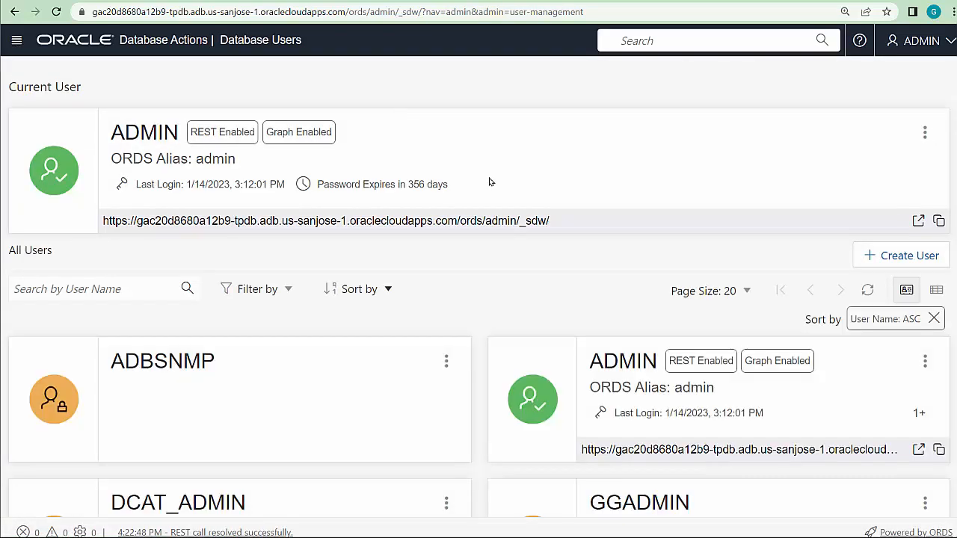
left_click(900, 255)
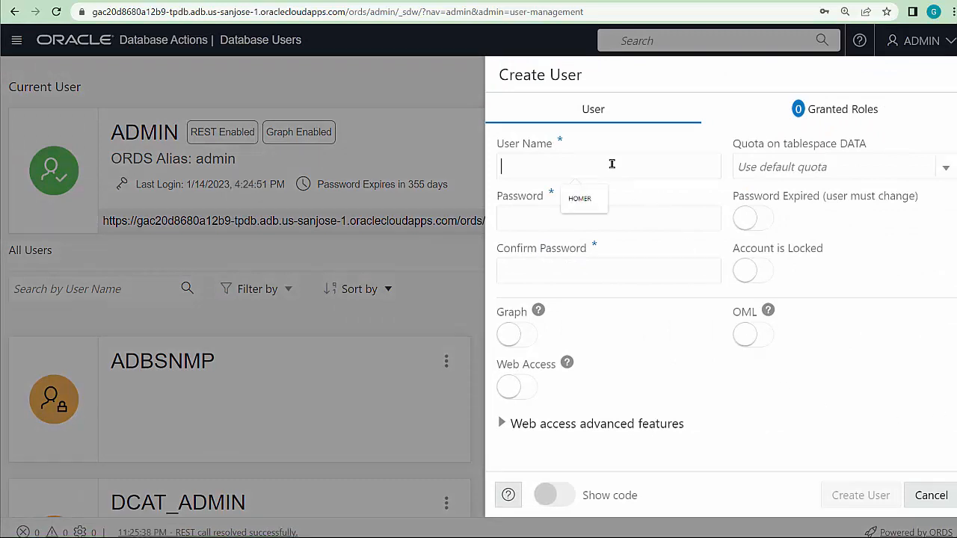
Fill in user CONNOR with confirmed password, Web Access on, and 25M DATA quota.
type("CONNOR")
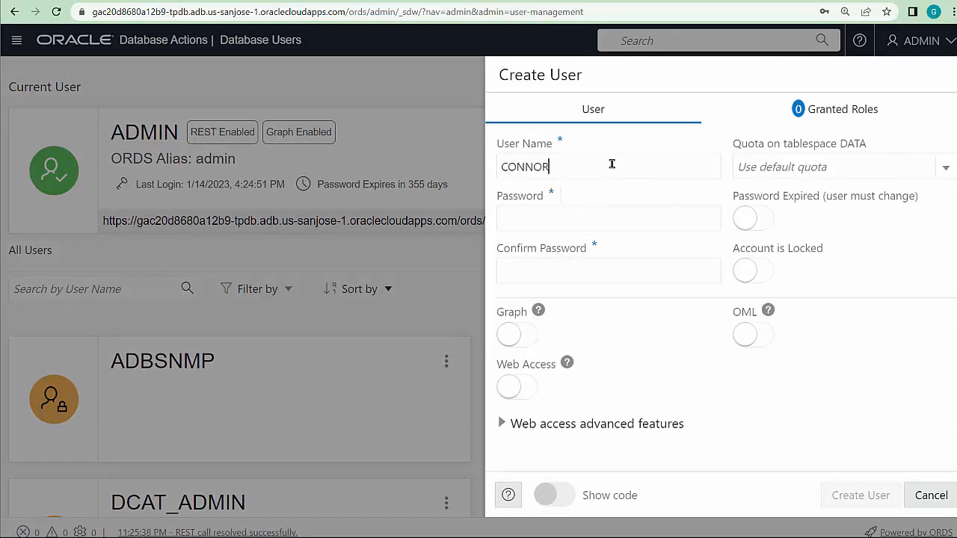
left_click(608, 219)
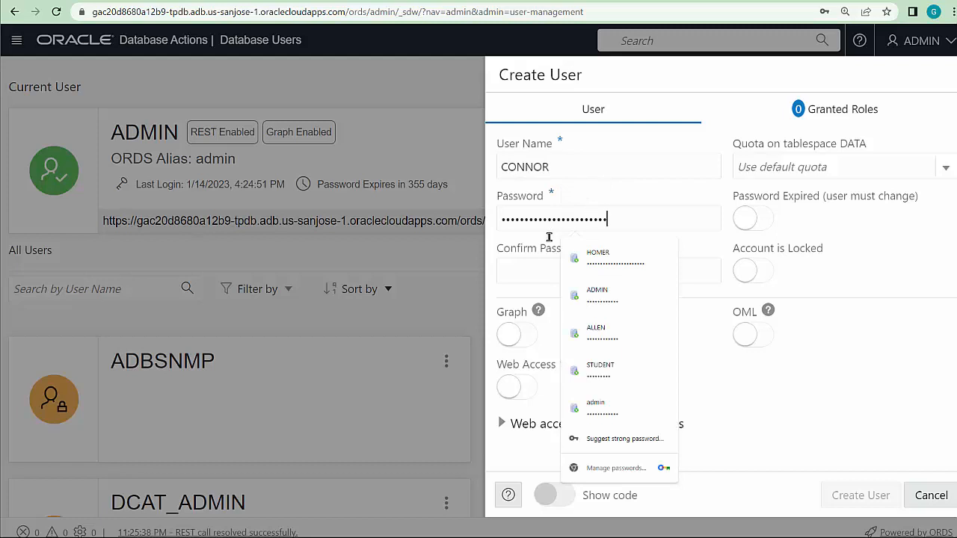
left_click(607, 270)
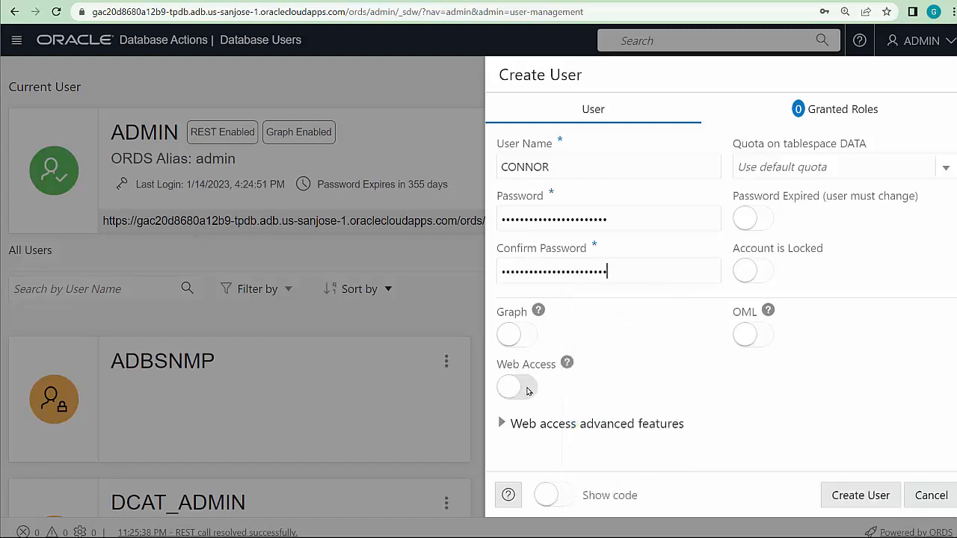
left_click(517, 387)
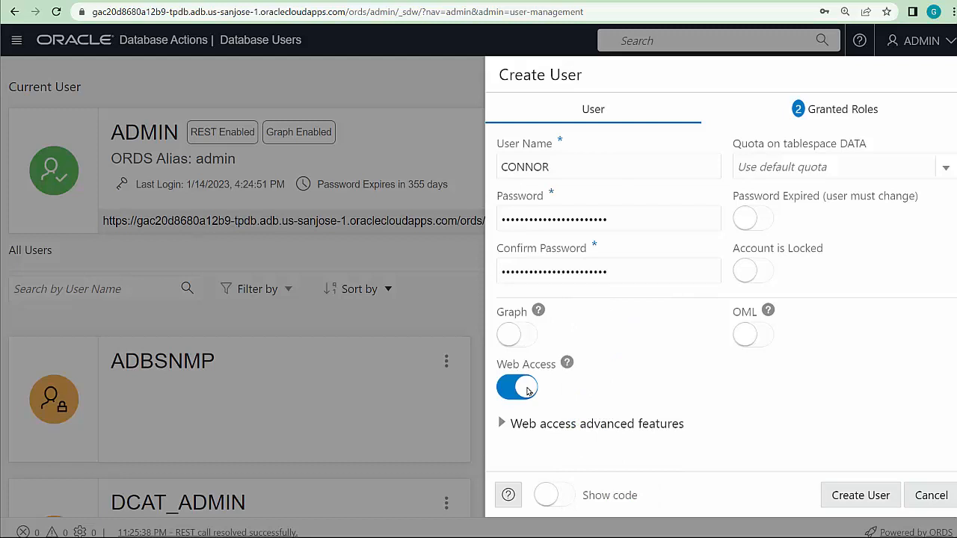
mouse_move(825, 162)
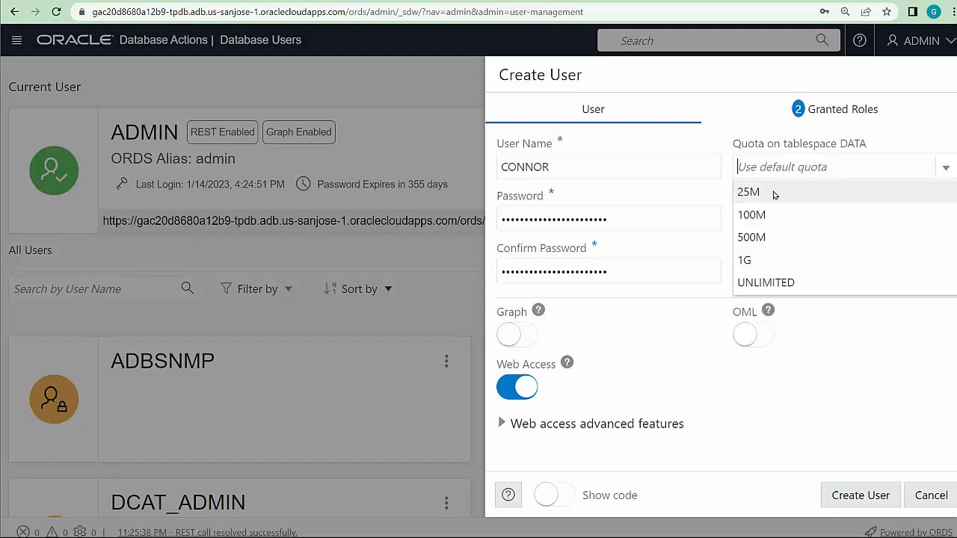
left_click(749, 192)
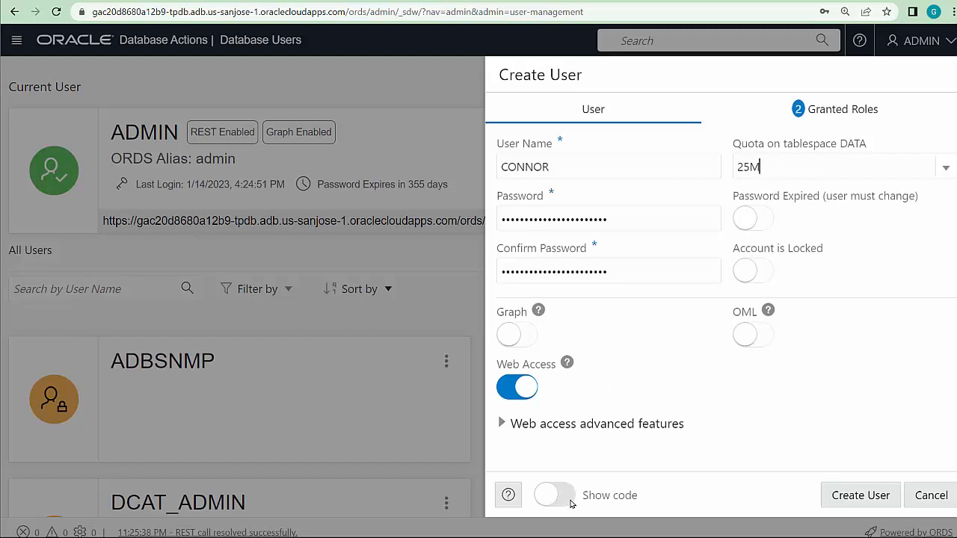
Show the generated CONNOR SQL, copy it to the clipboard, then hide it.
left_click(554, 496)
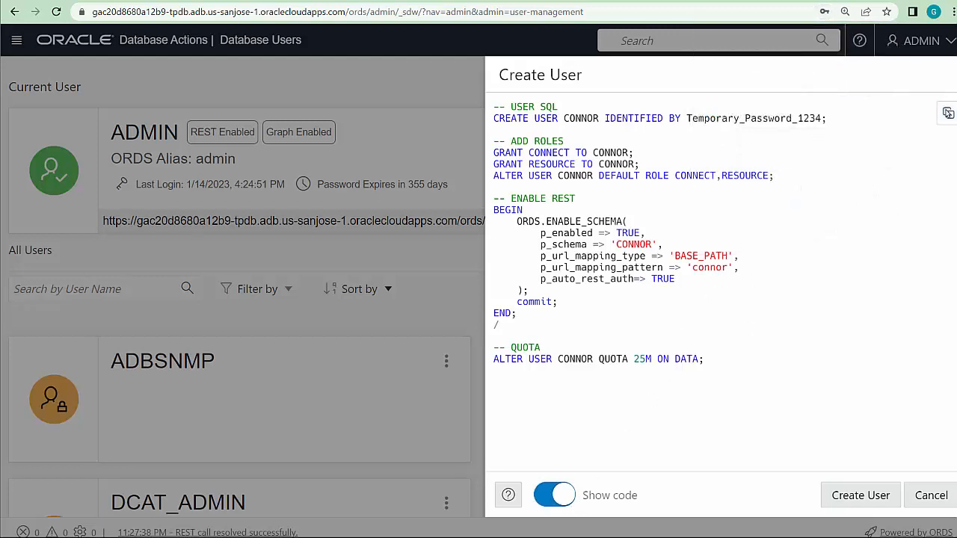
left_click(948, 112)
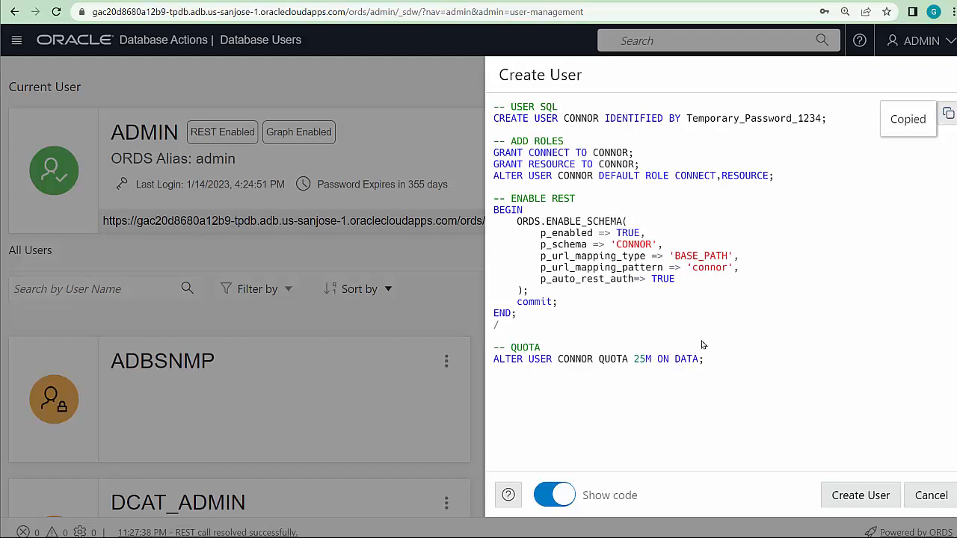
left_click(554, 494)
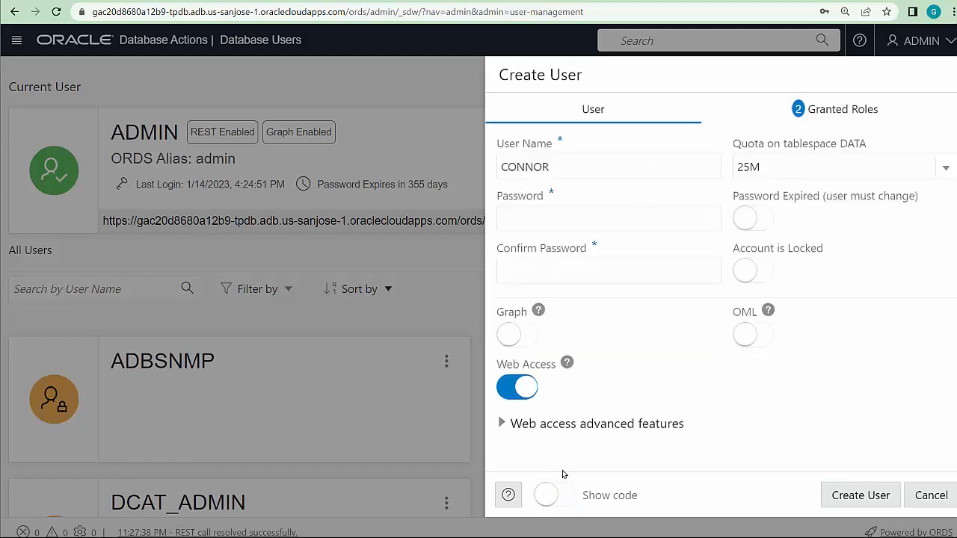
mouse_move(860, 495)
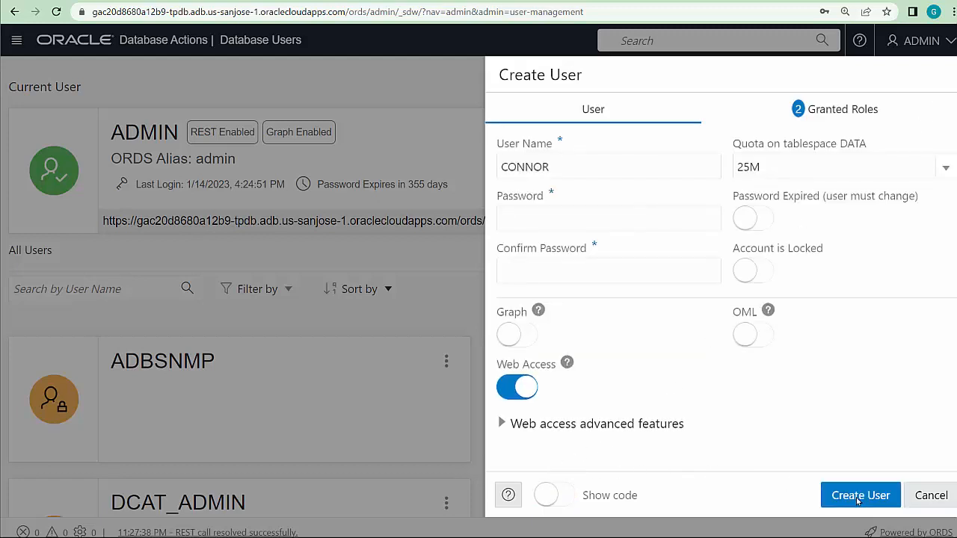
Create user CONNOR and dismiss the confirmation toast.
left_click(860, 495)
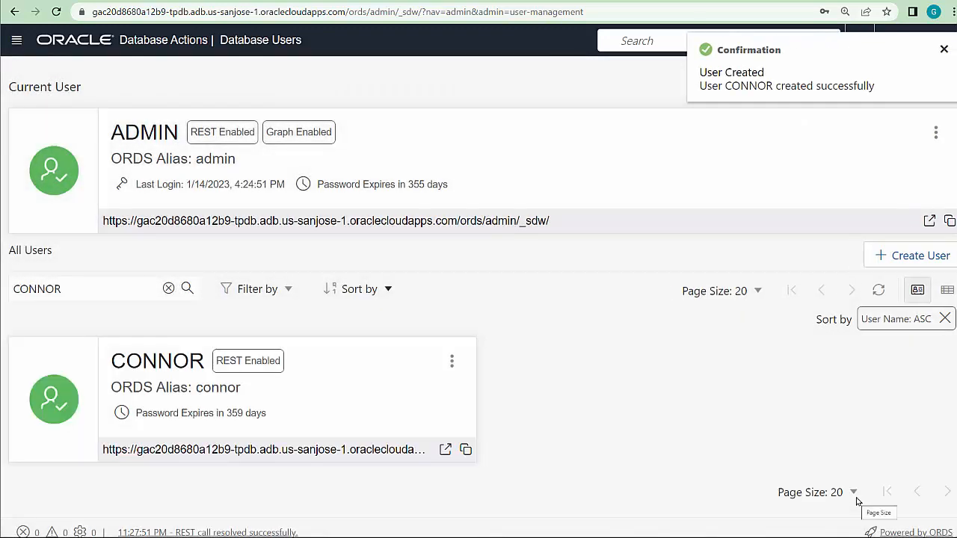
left_click(942, 48)
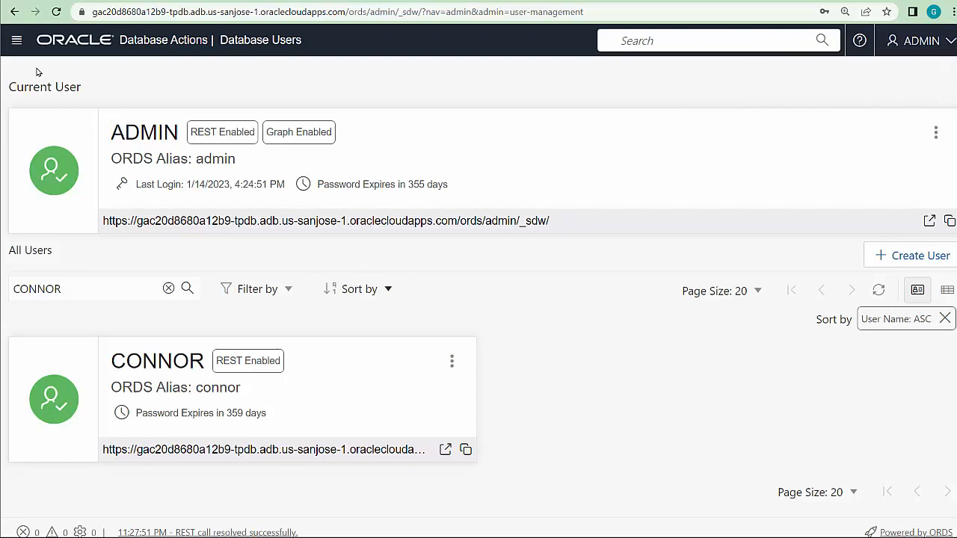
left_click(20, 41)
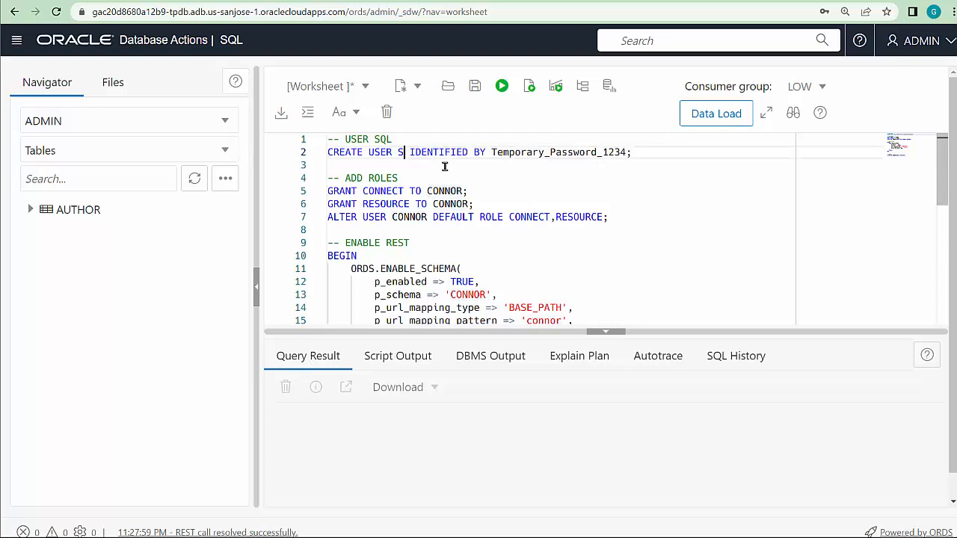
Change the pasted script's username from CONNOR to STUDENT, run it, and clear the worksheet.
type("TUDENT")
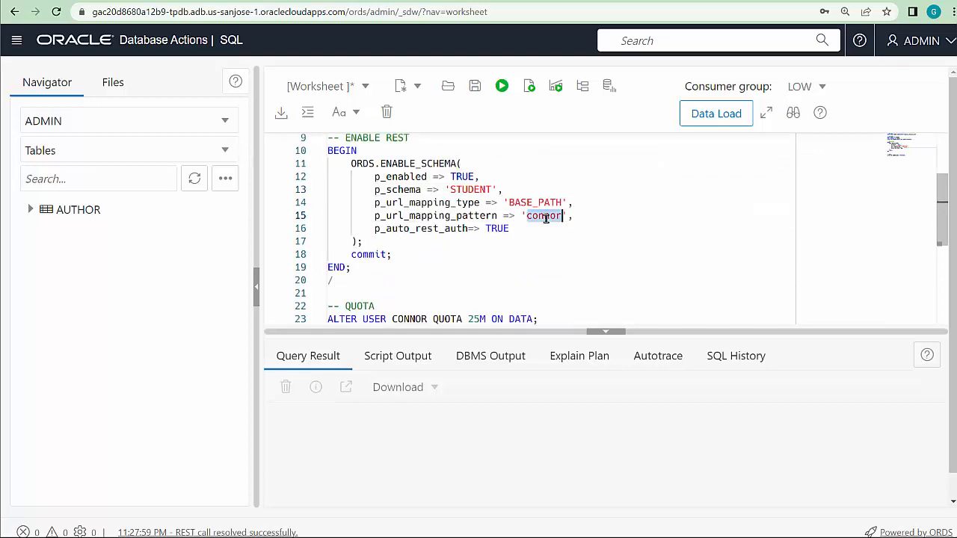
scroll("down", 3)
type("student")
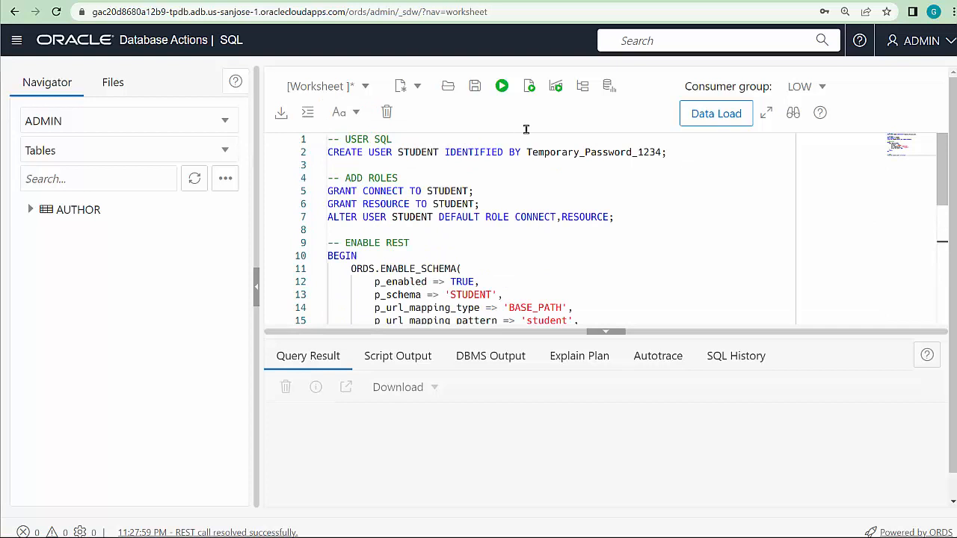
left_click(528, 85)
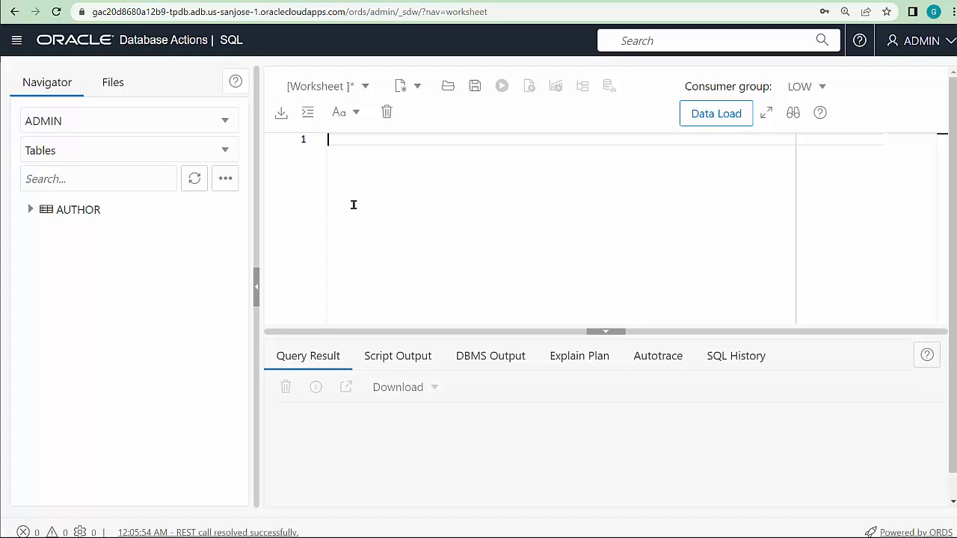
Run 'select * from author' to list the Geisel, Stowe and Austen rows.
type("select * from")
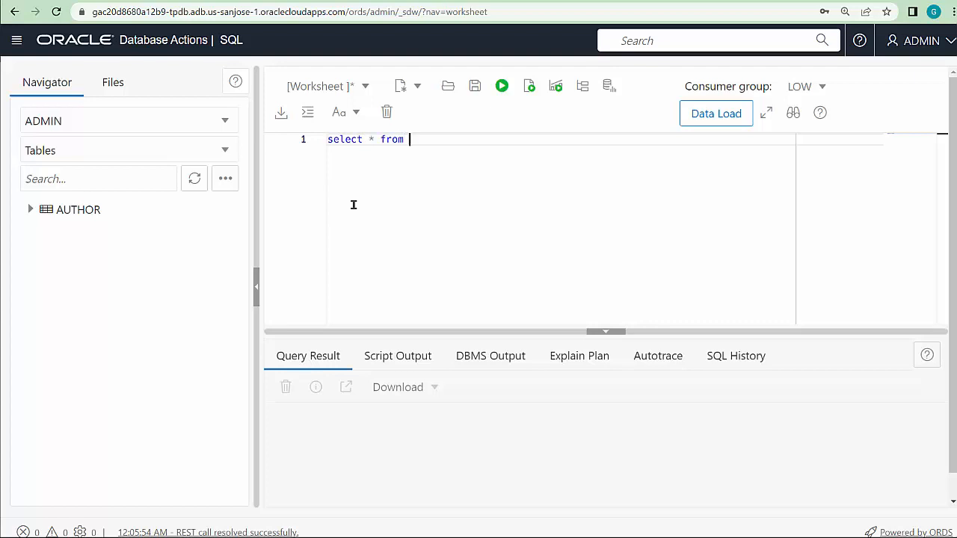
type("author")
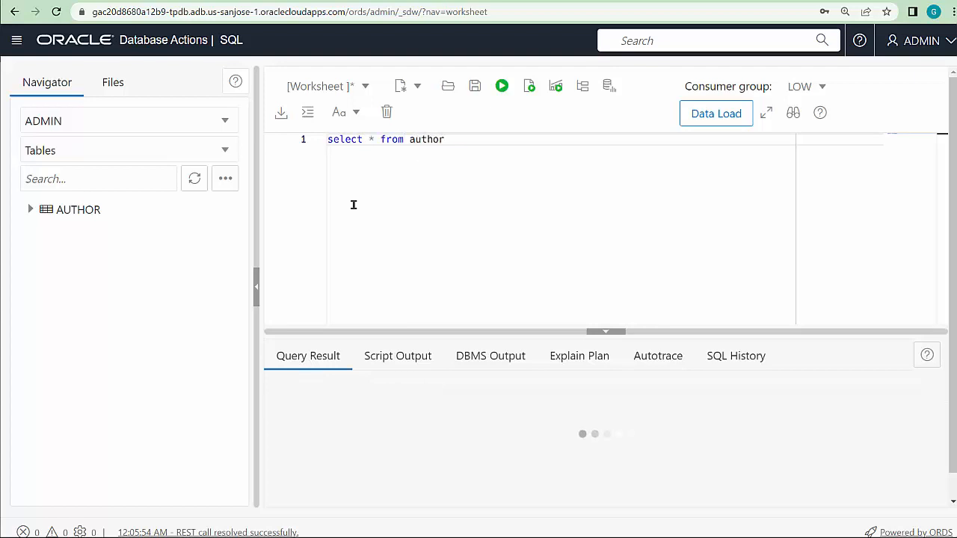
left_click(501, 85)
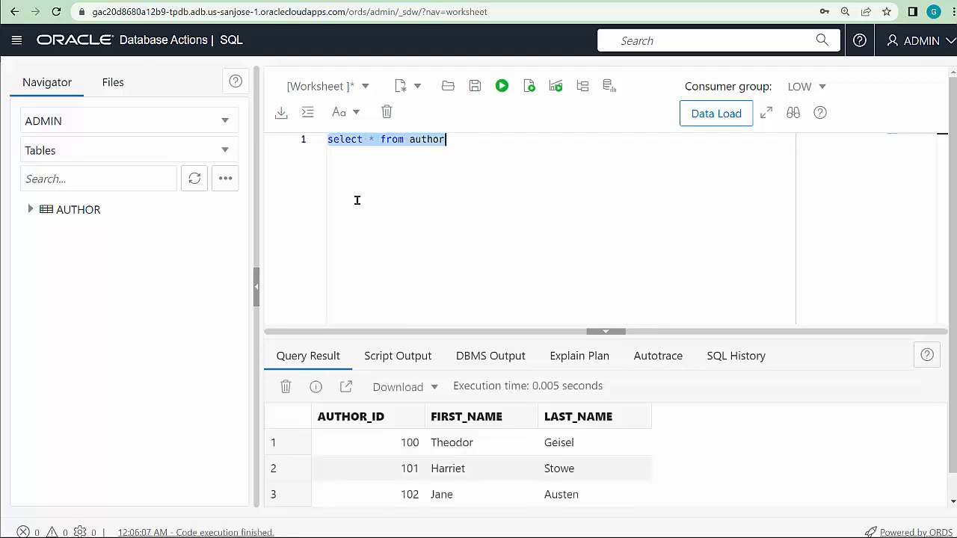
left_click(454, 139)
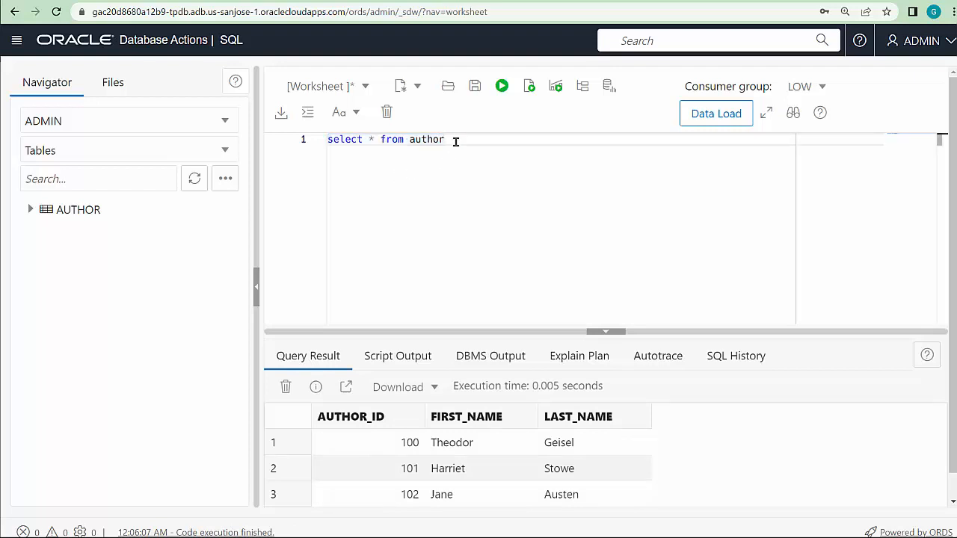
Run 'grant select on author to student' and confirm 'Grant succeeded.' in Script Output.
type("gran")
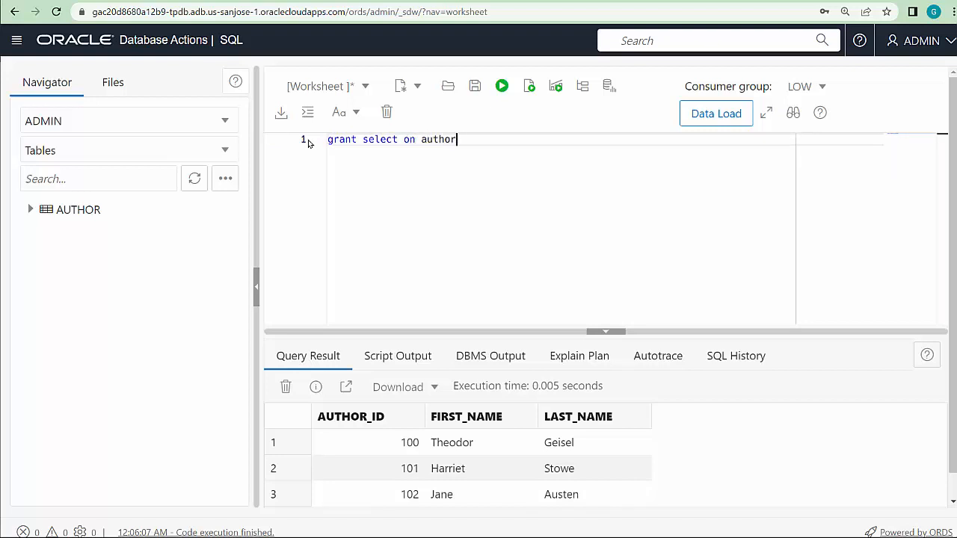
type("to student")
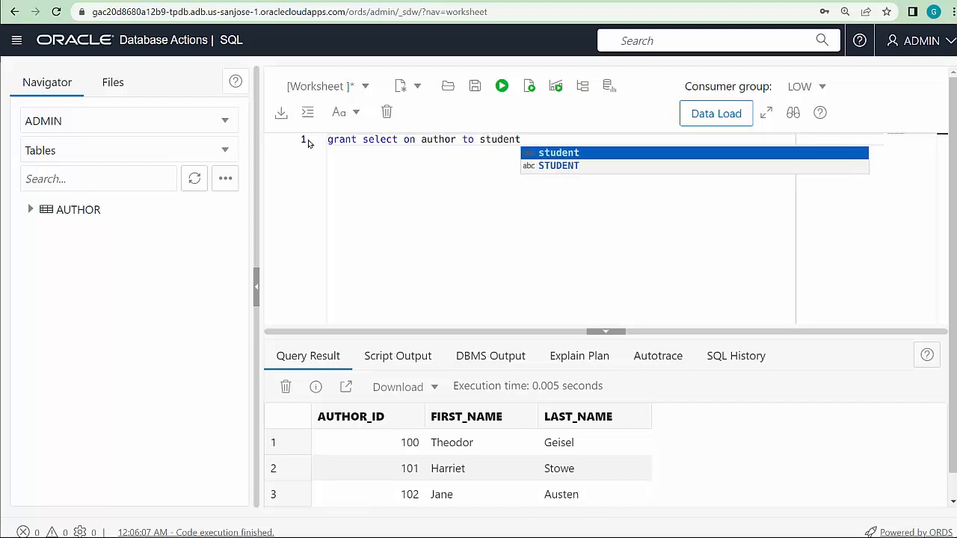
left_click(500, 85)
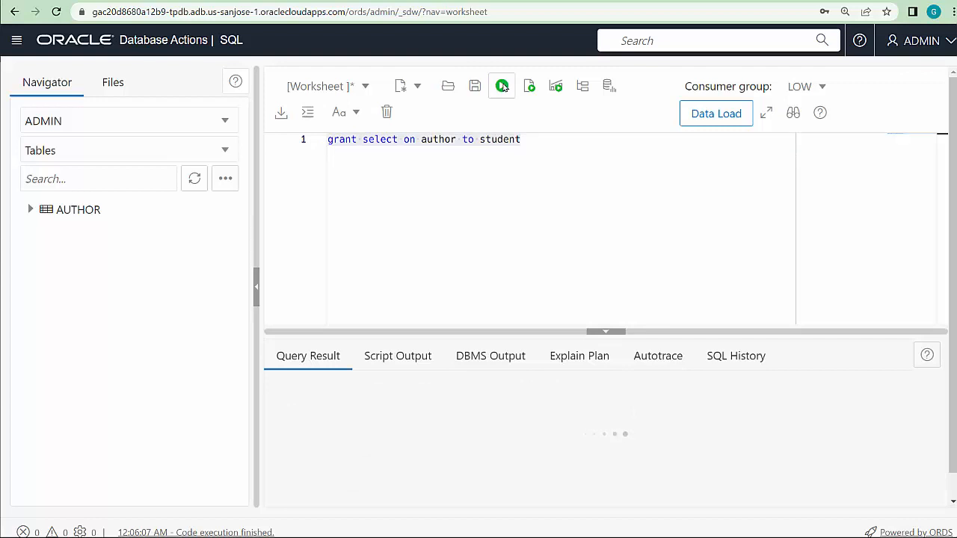
left_click(500, 85)
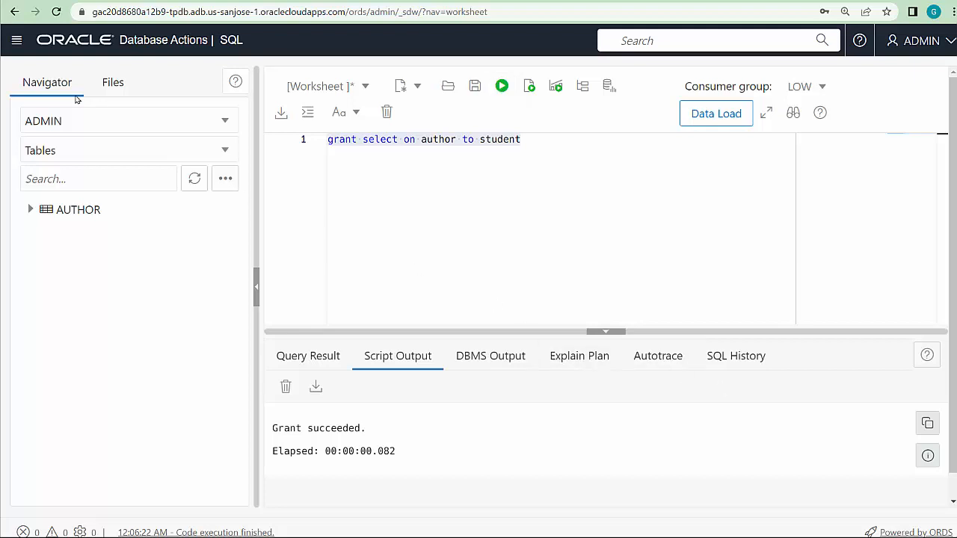
left_click(16, 40)
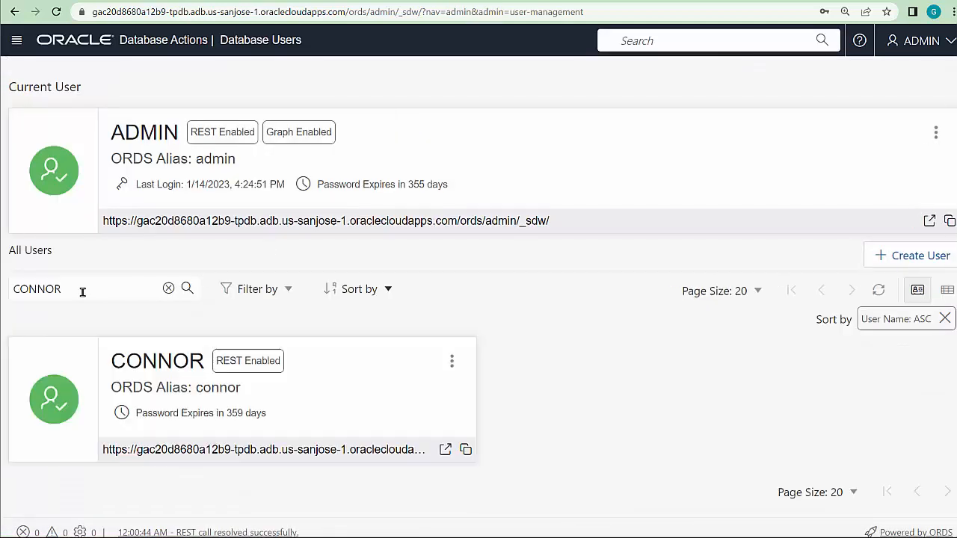
Search users for 'student' and open STUDENT's Database Actions link in an incognito window.
type("student")
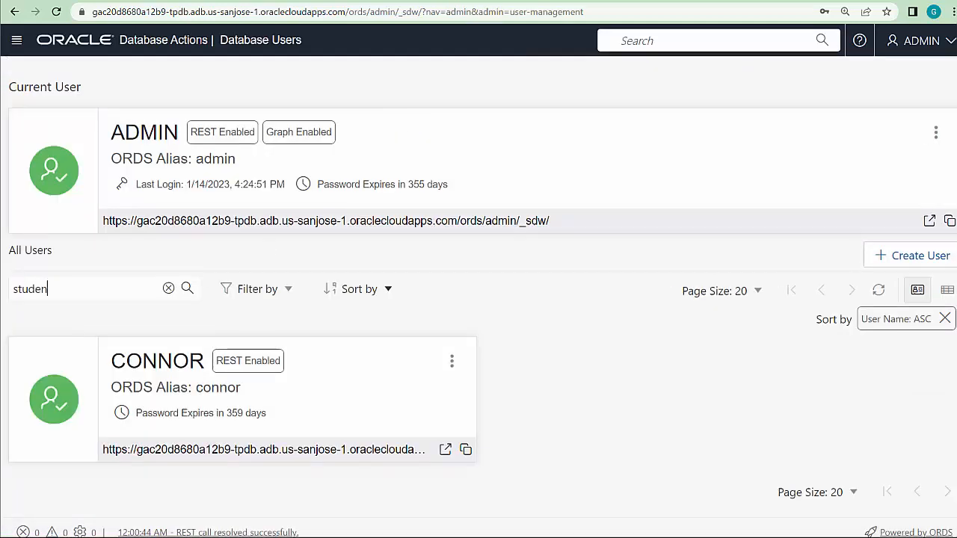
type("t")
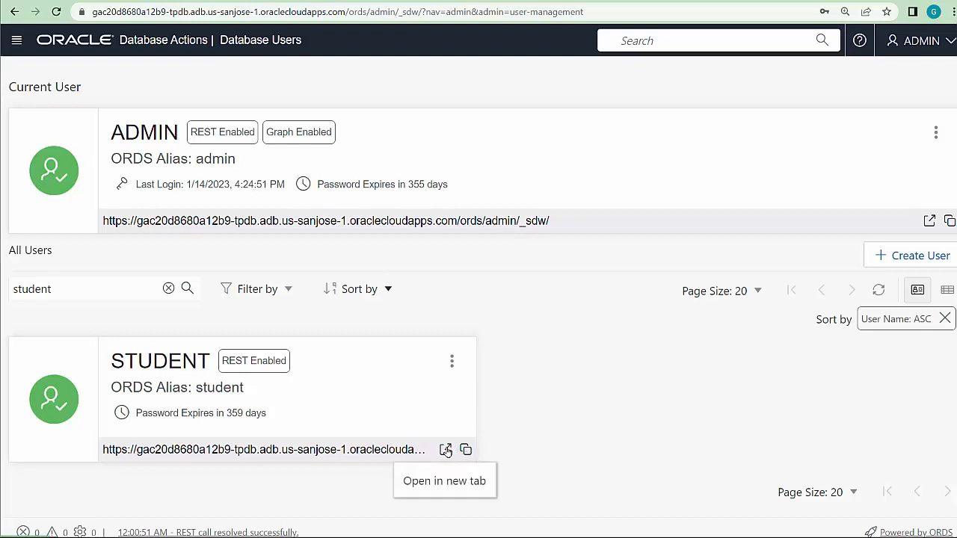
right_click(262, 449)
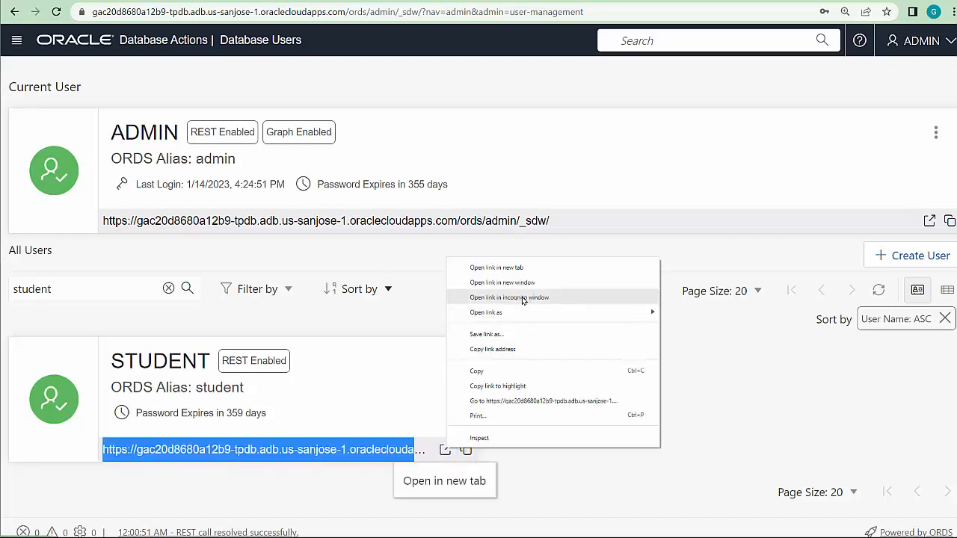
left_click(508, 297)
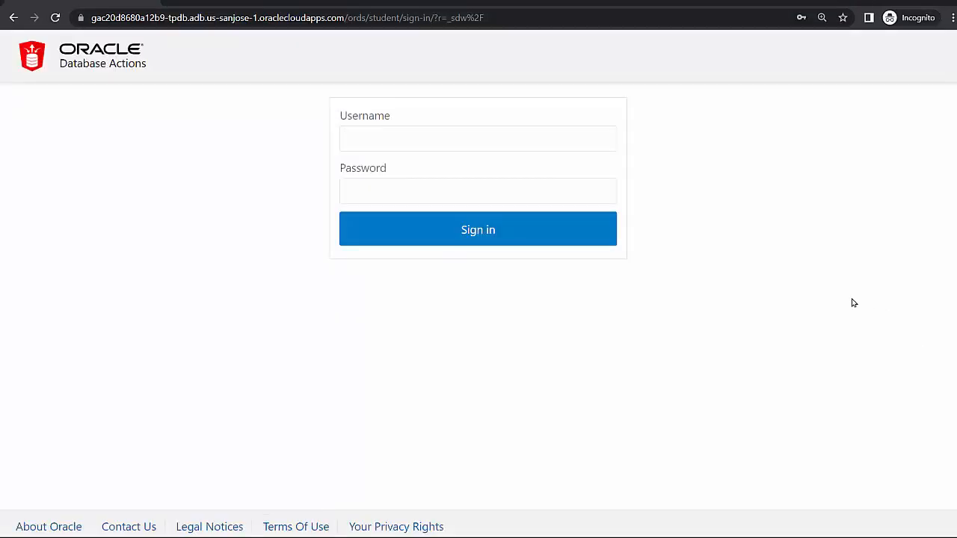
Sign in with username student and the browser's saved password.
type("student")
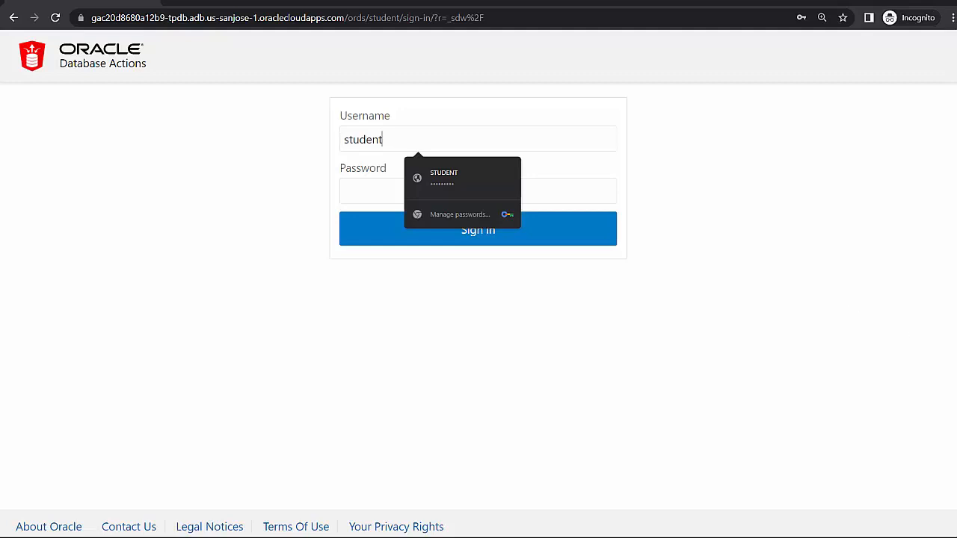
left_click(462, 179)
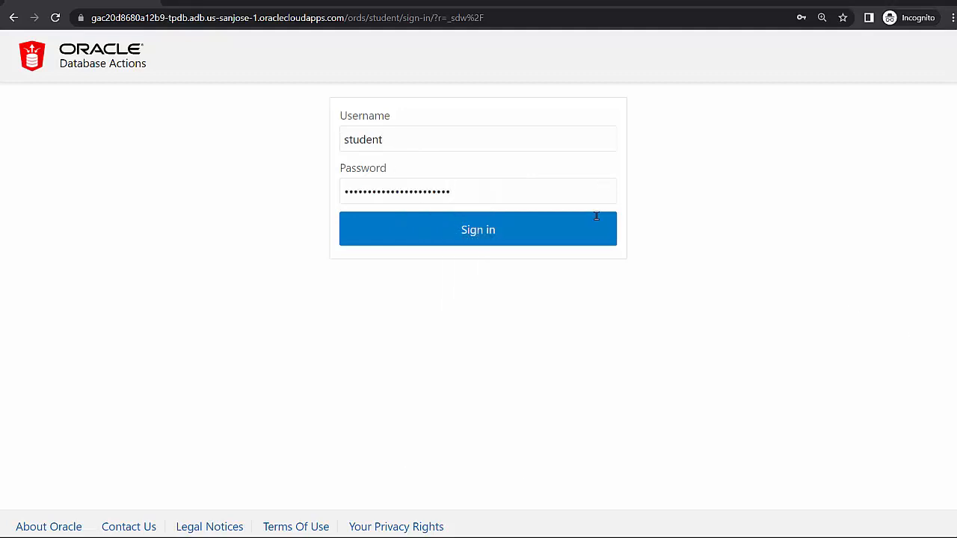
left_click(477, 228)
type("select * from admin")
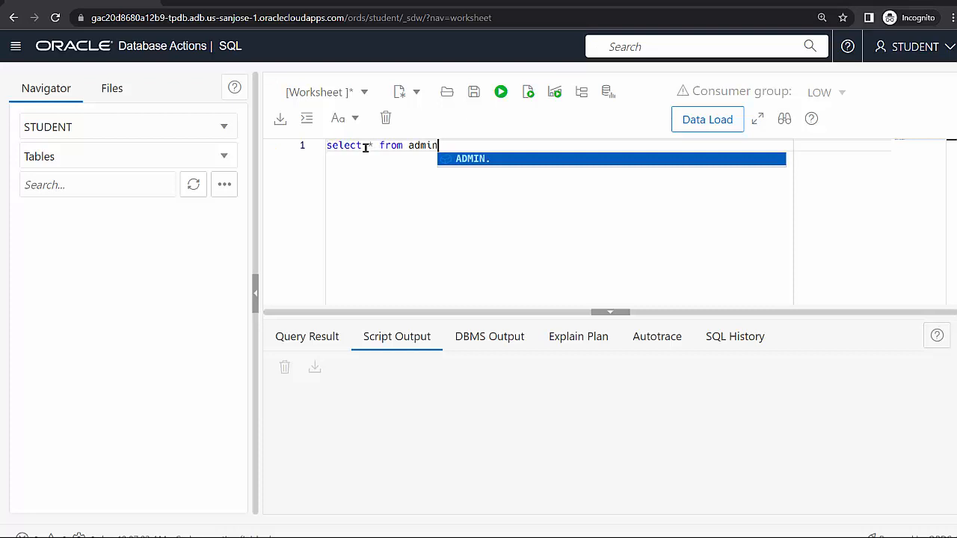
Query admin.author as STUDENT to list three authors, then close and leave the window.
type(".author")
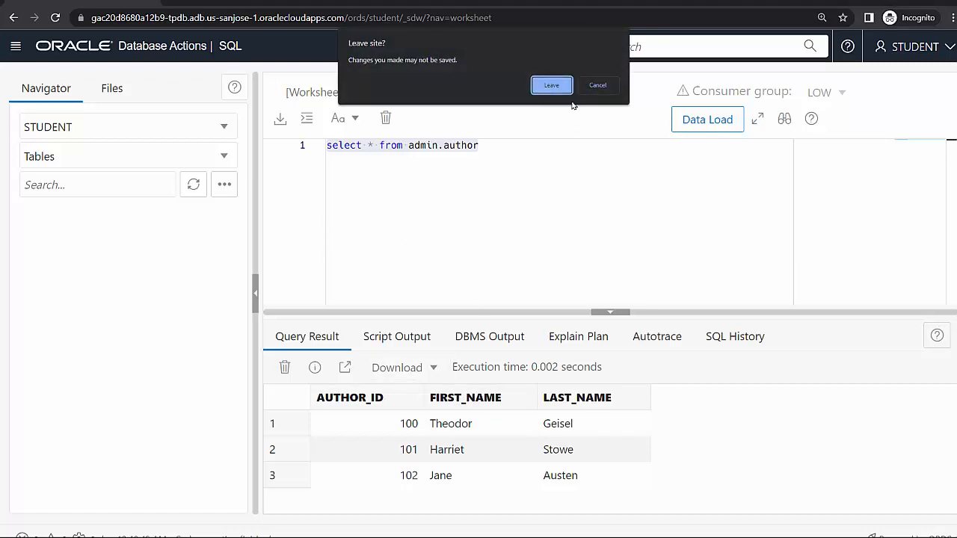
left_click(550, 84)
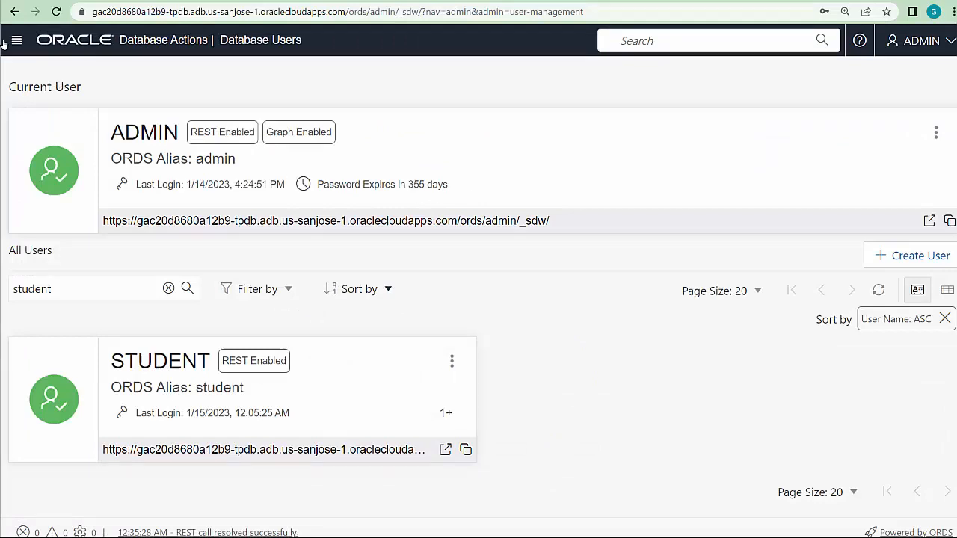
Run the PROFESSOR creation script in the SQL worksheet, with PL/SQL completed successfully.
left_click(17, 40)
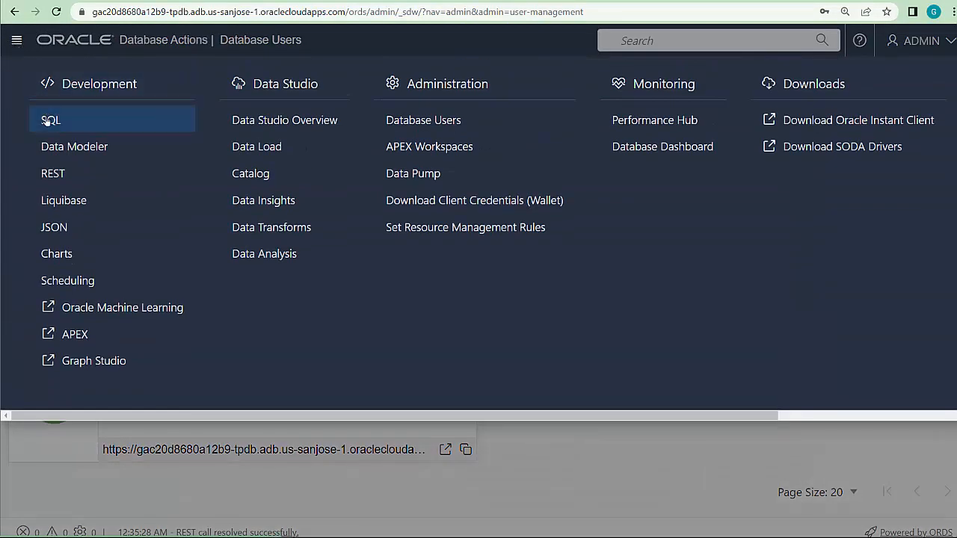
left_click(50, 119)
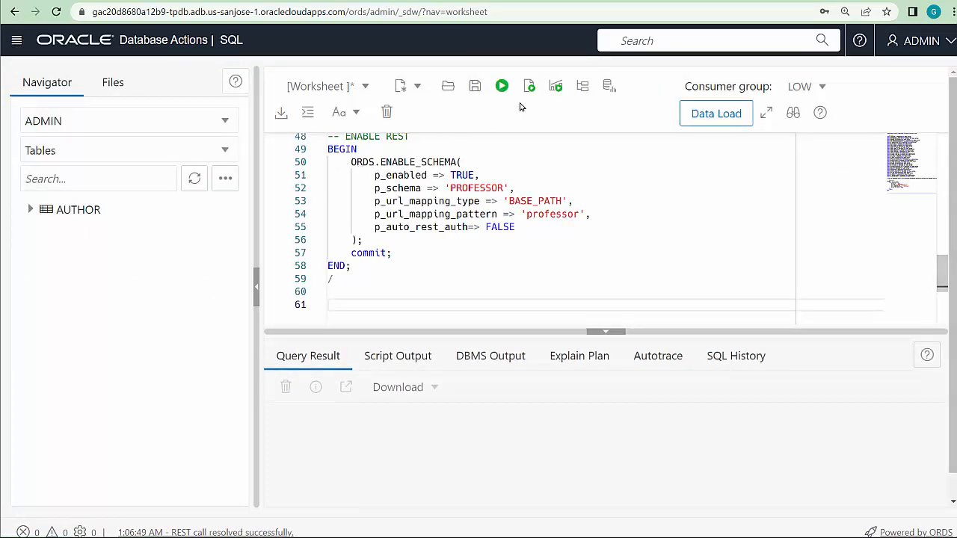
left_click(528, 86)
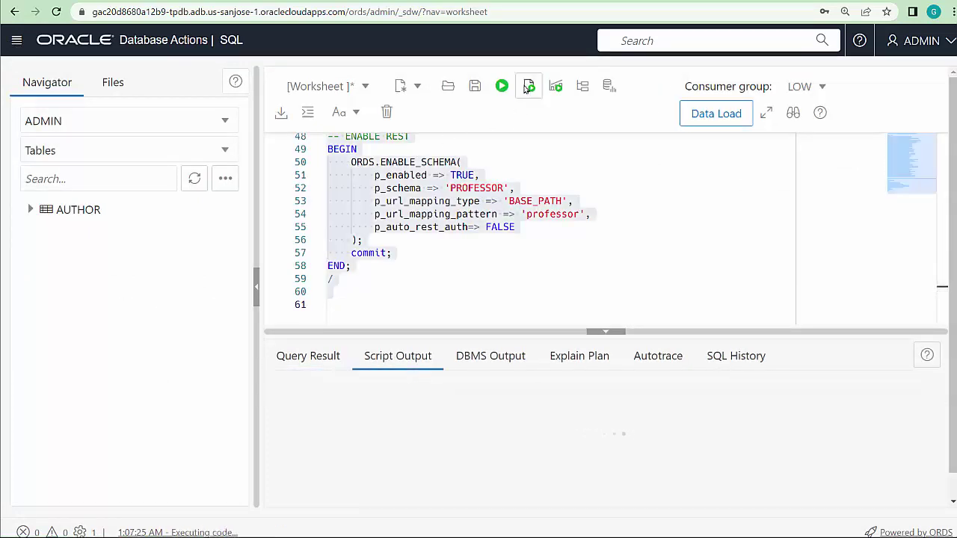
left_click(528, 86)
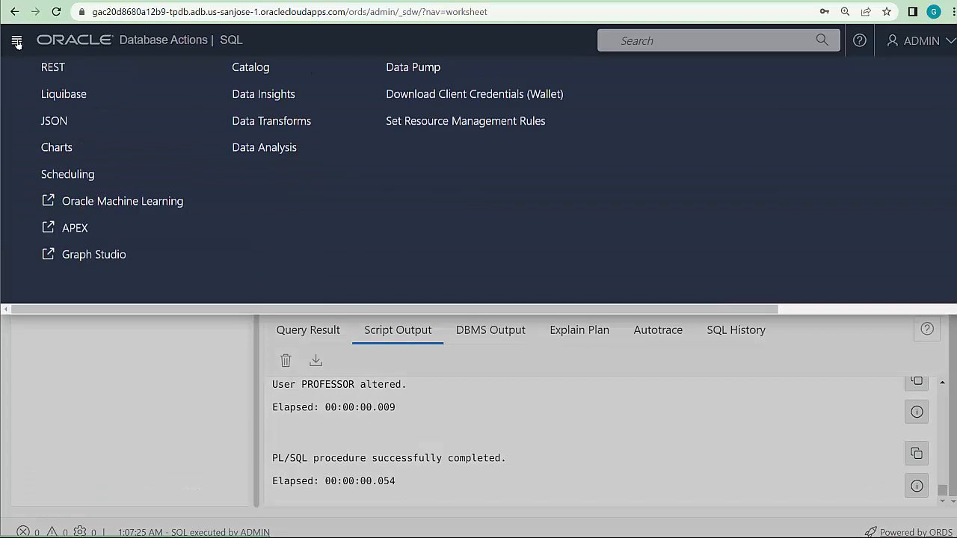
Copy the PROFESSOR user's Database Actions URL from the Database Users page.
left_click(13, 40)
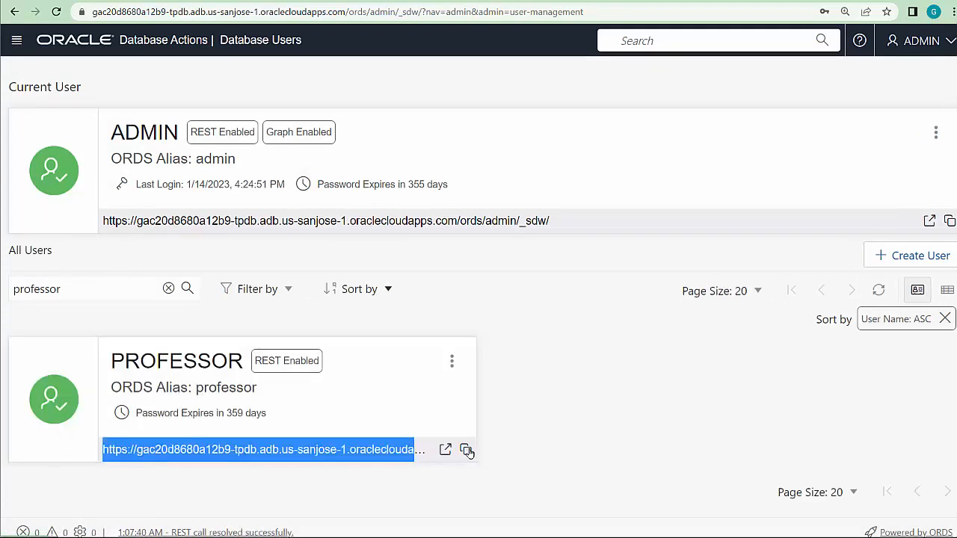
left_click(467, 450)
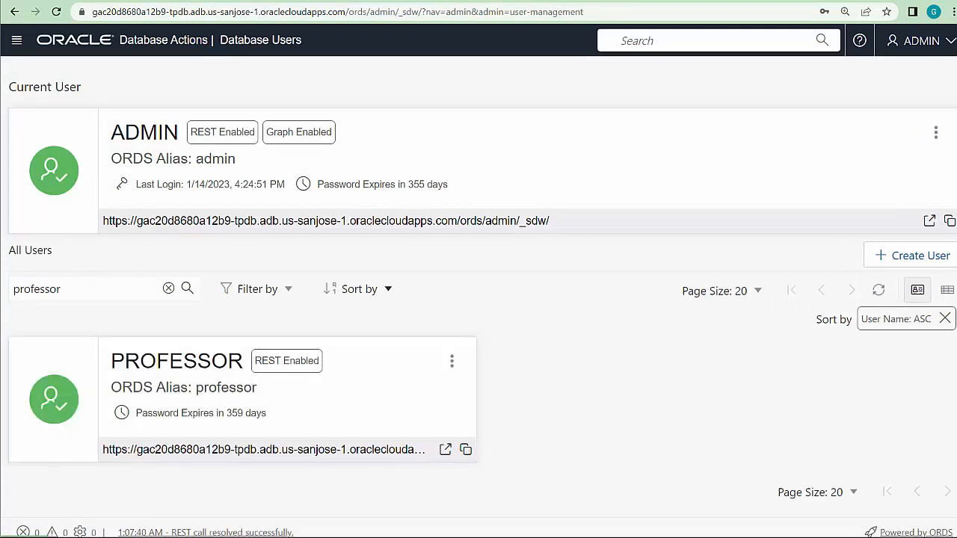